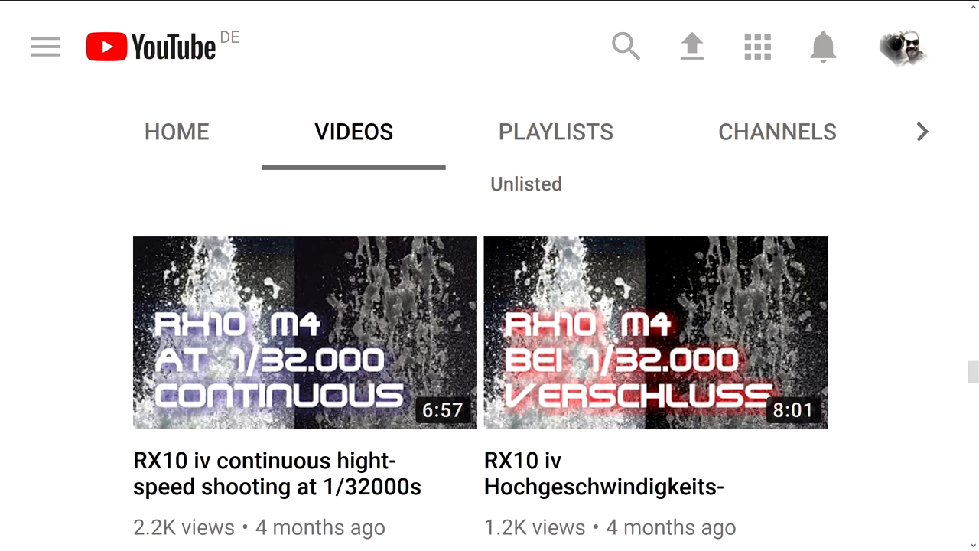
{"action": "scroll", "scroll_direction": "down", "scroll_amount": 3}
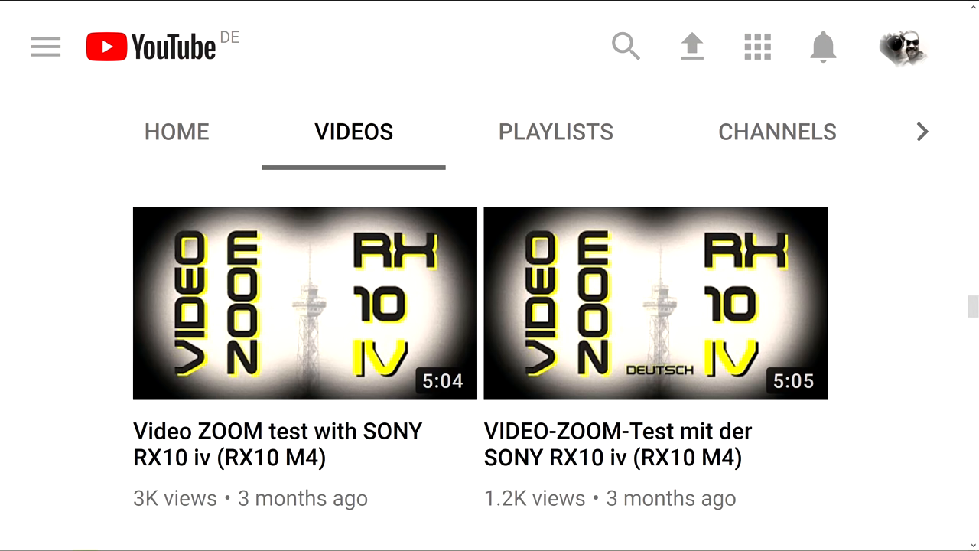